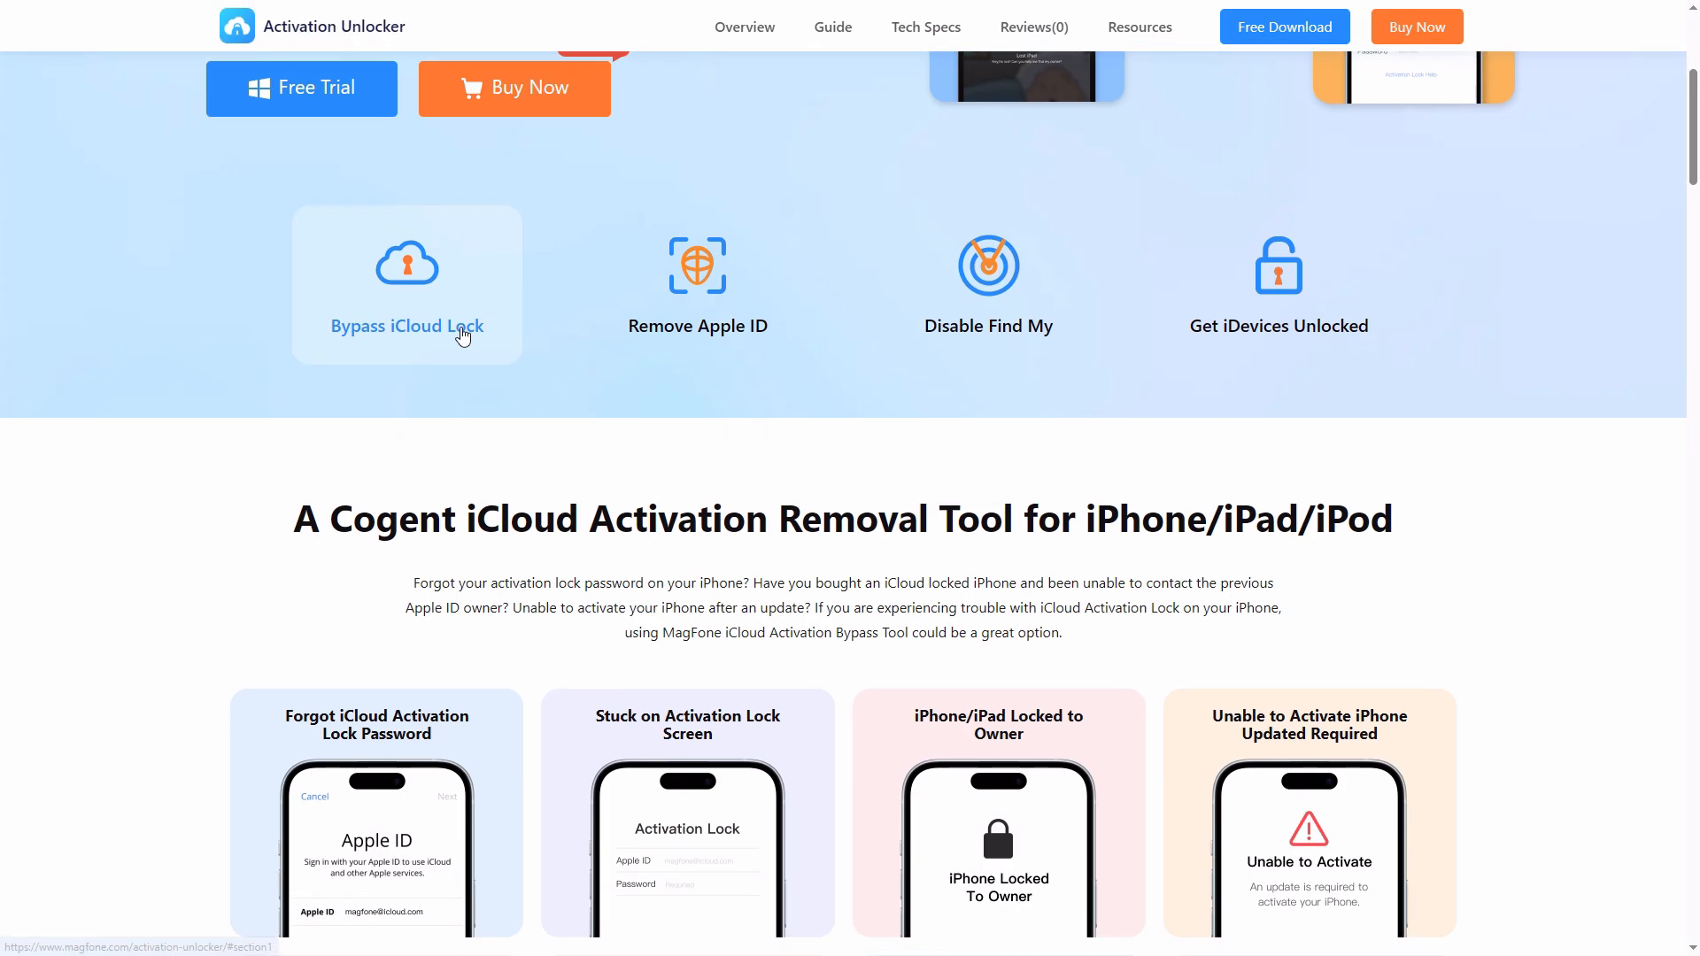
- Scroll the MagFone Activation Unlocker page down to the iCloud activation lock problem cards
{"action": "scroll", "scroll_direction": "down", "scroll_amount": 3}
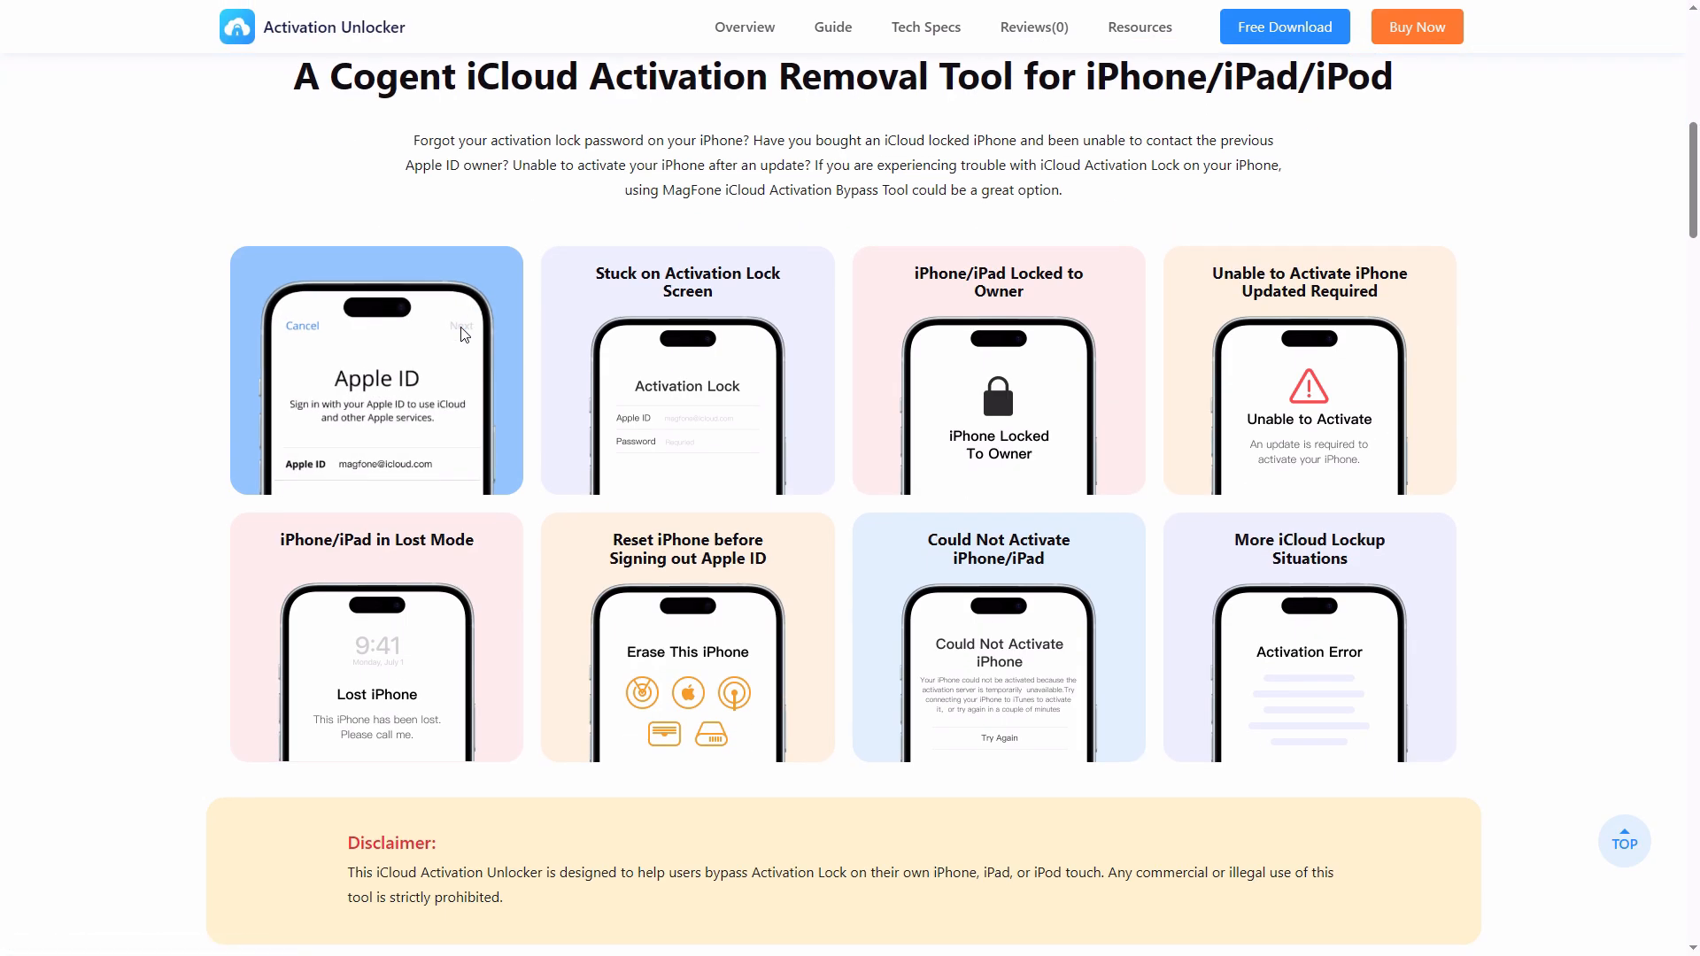
{"action": "mouse_move", "coordinate": [96, 480]}
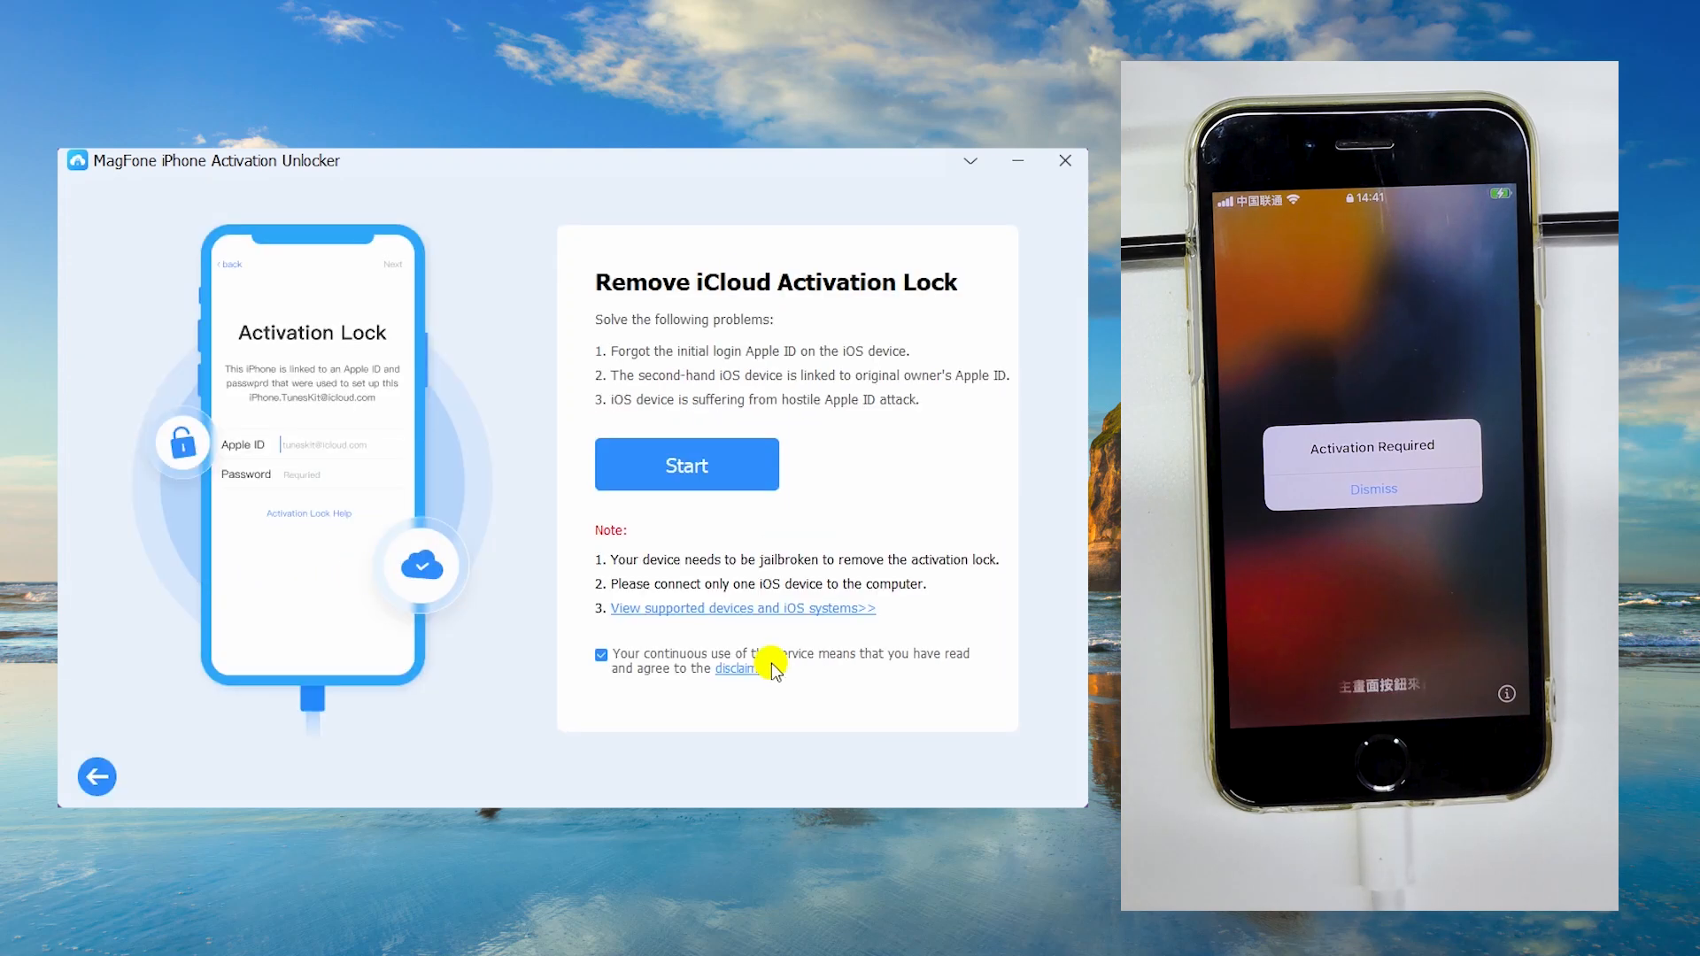
- Start removing the iCloud activation lock, reaching the DFU mode instructions
{"action": "left_click", "coordinate": [686, 464]}
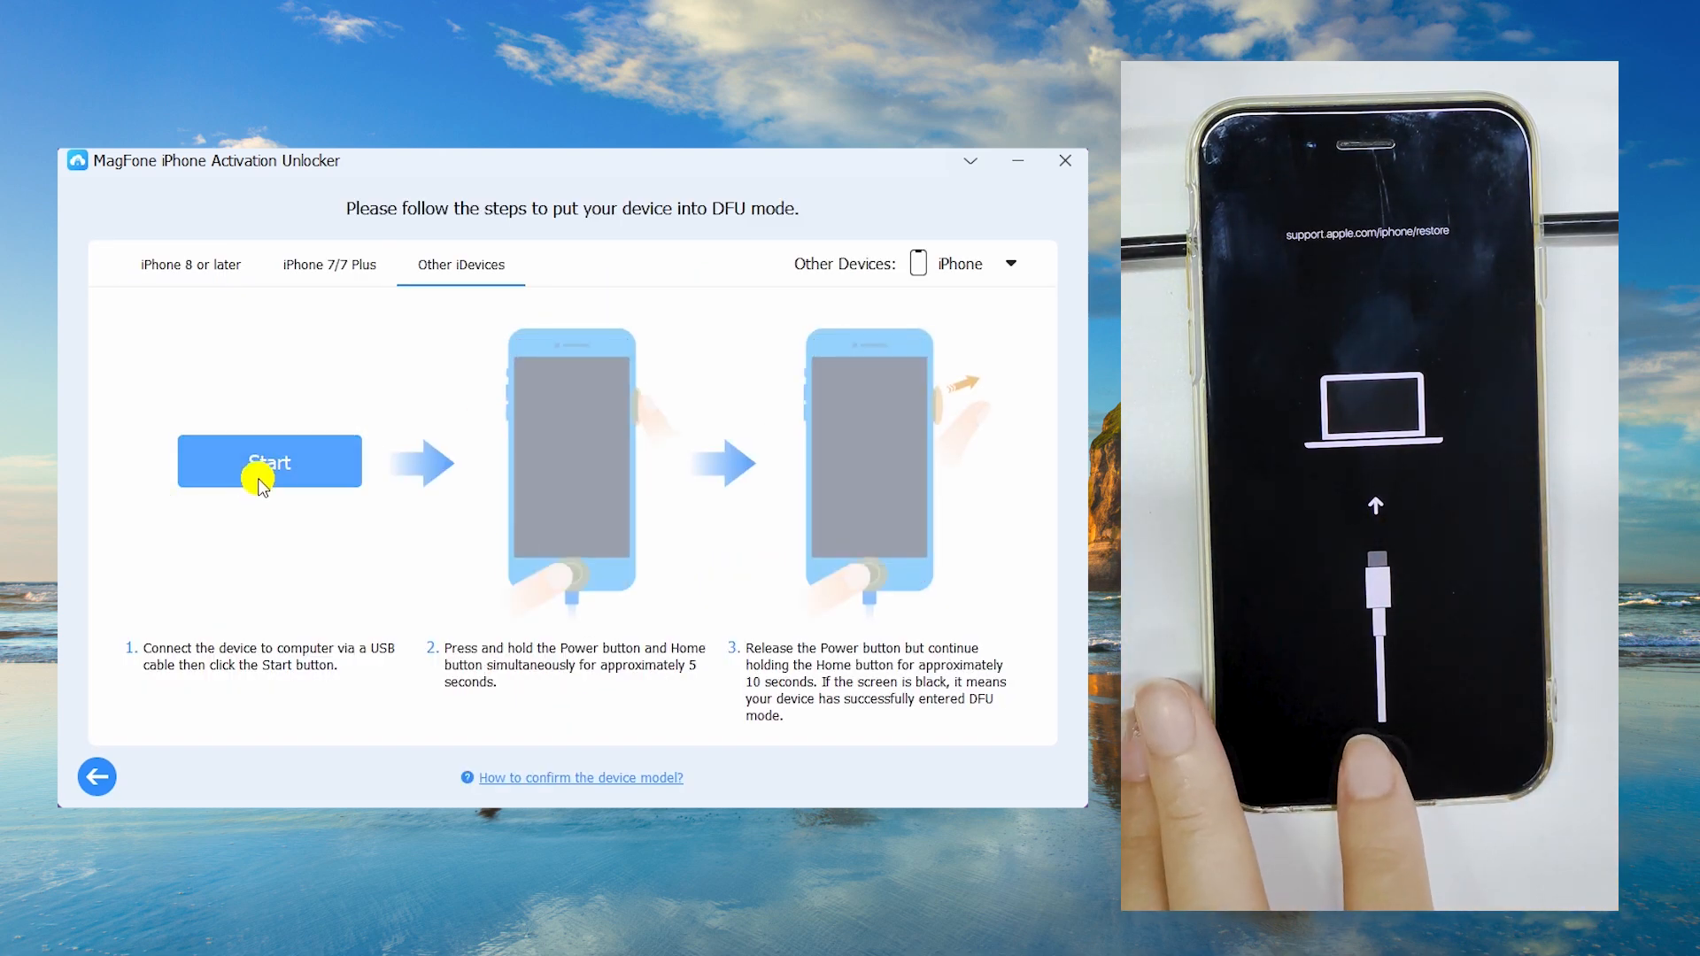
- Run the DFU countdown on the Other iDevices tab through the Power/Home steps until the jailbreak succeeds
{"action": "left_click", "coordinate": [269, 461]}
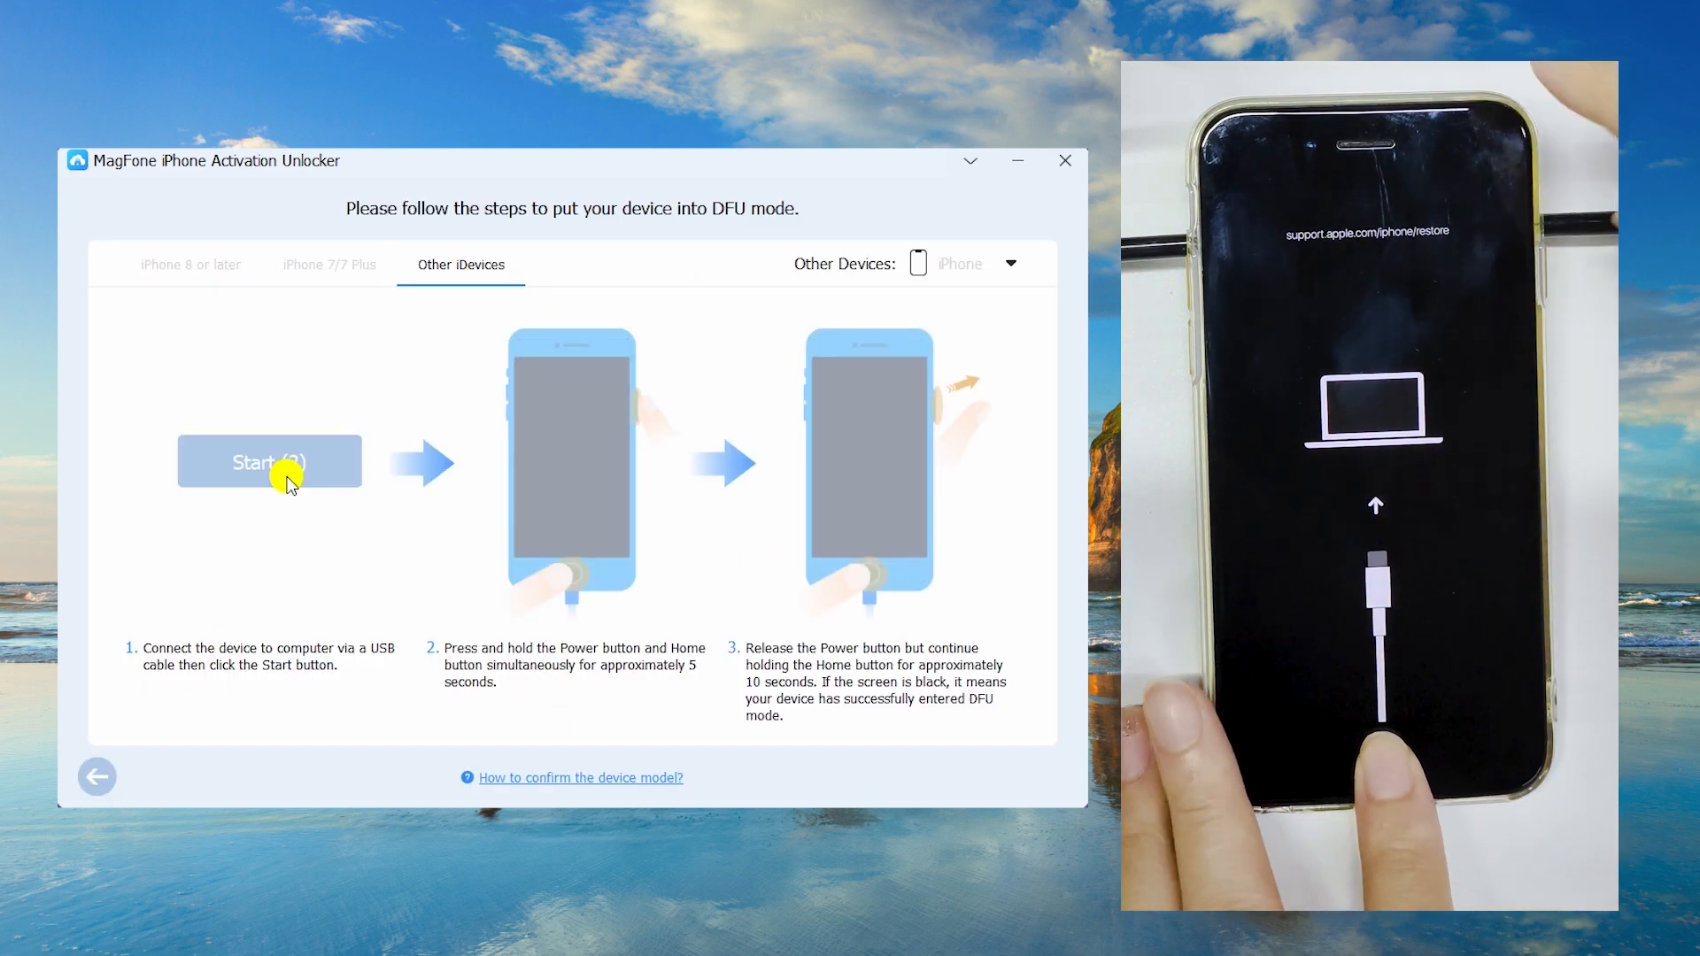
{"action": "left_click", "coordinate": [269, 460]}
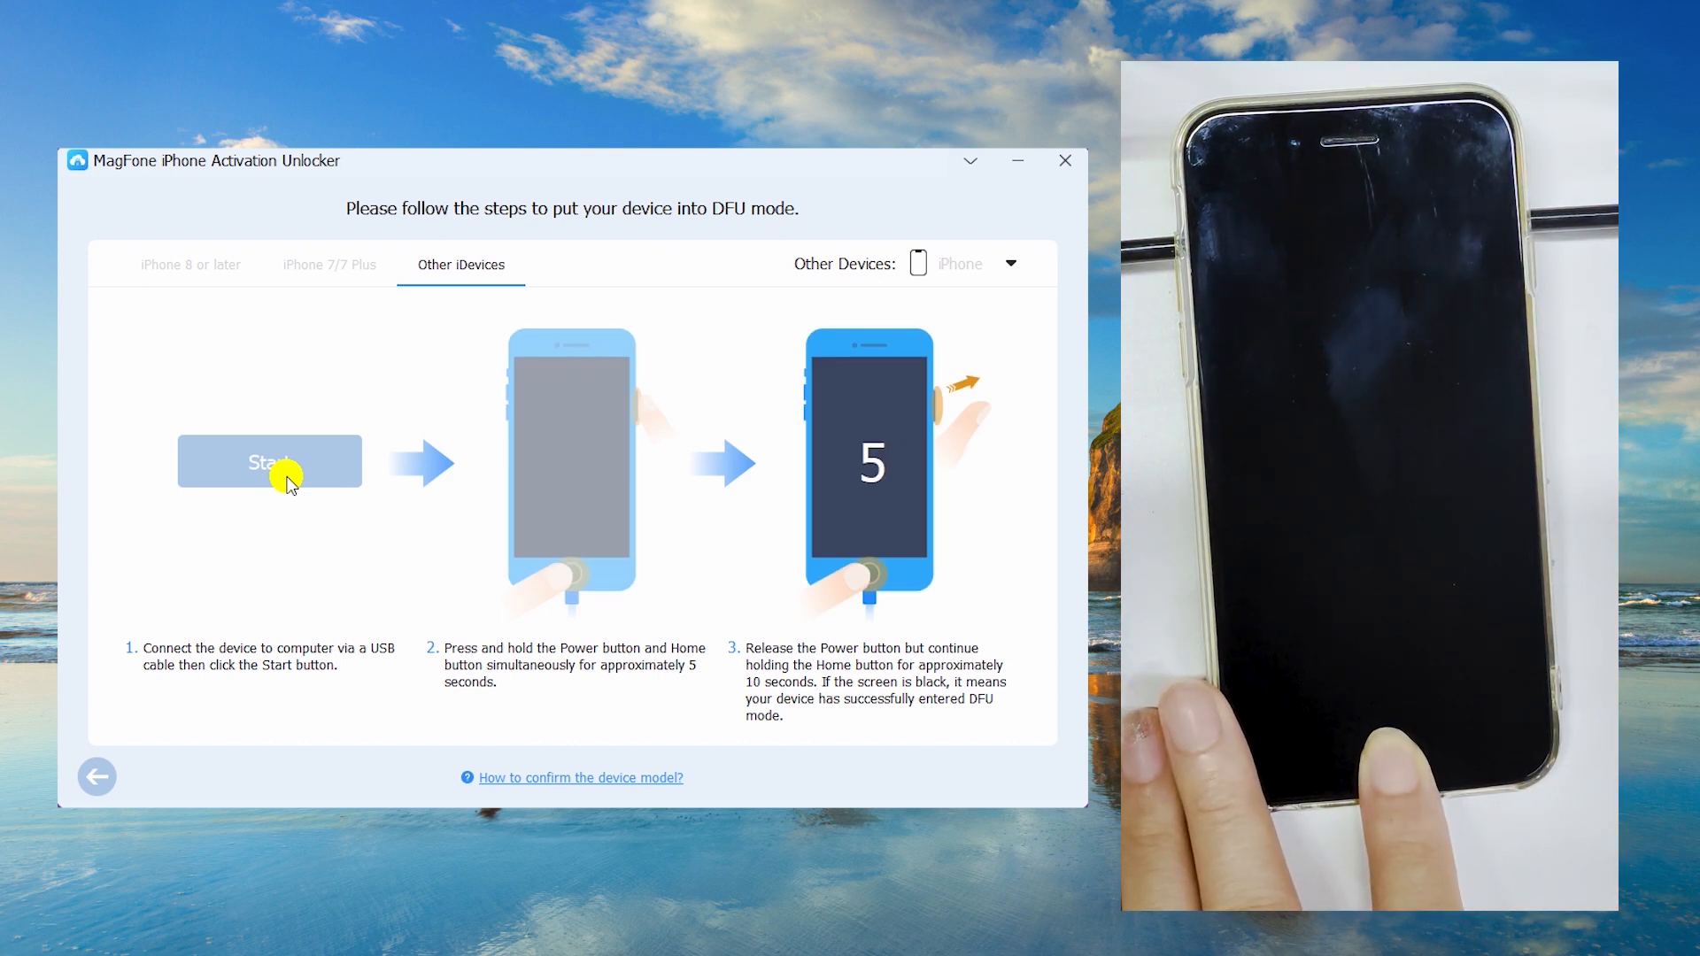
{"action": "left_click", "coordinate": [269, 462]}
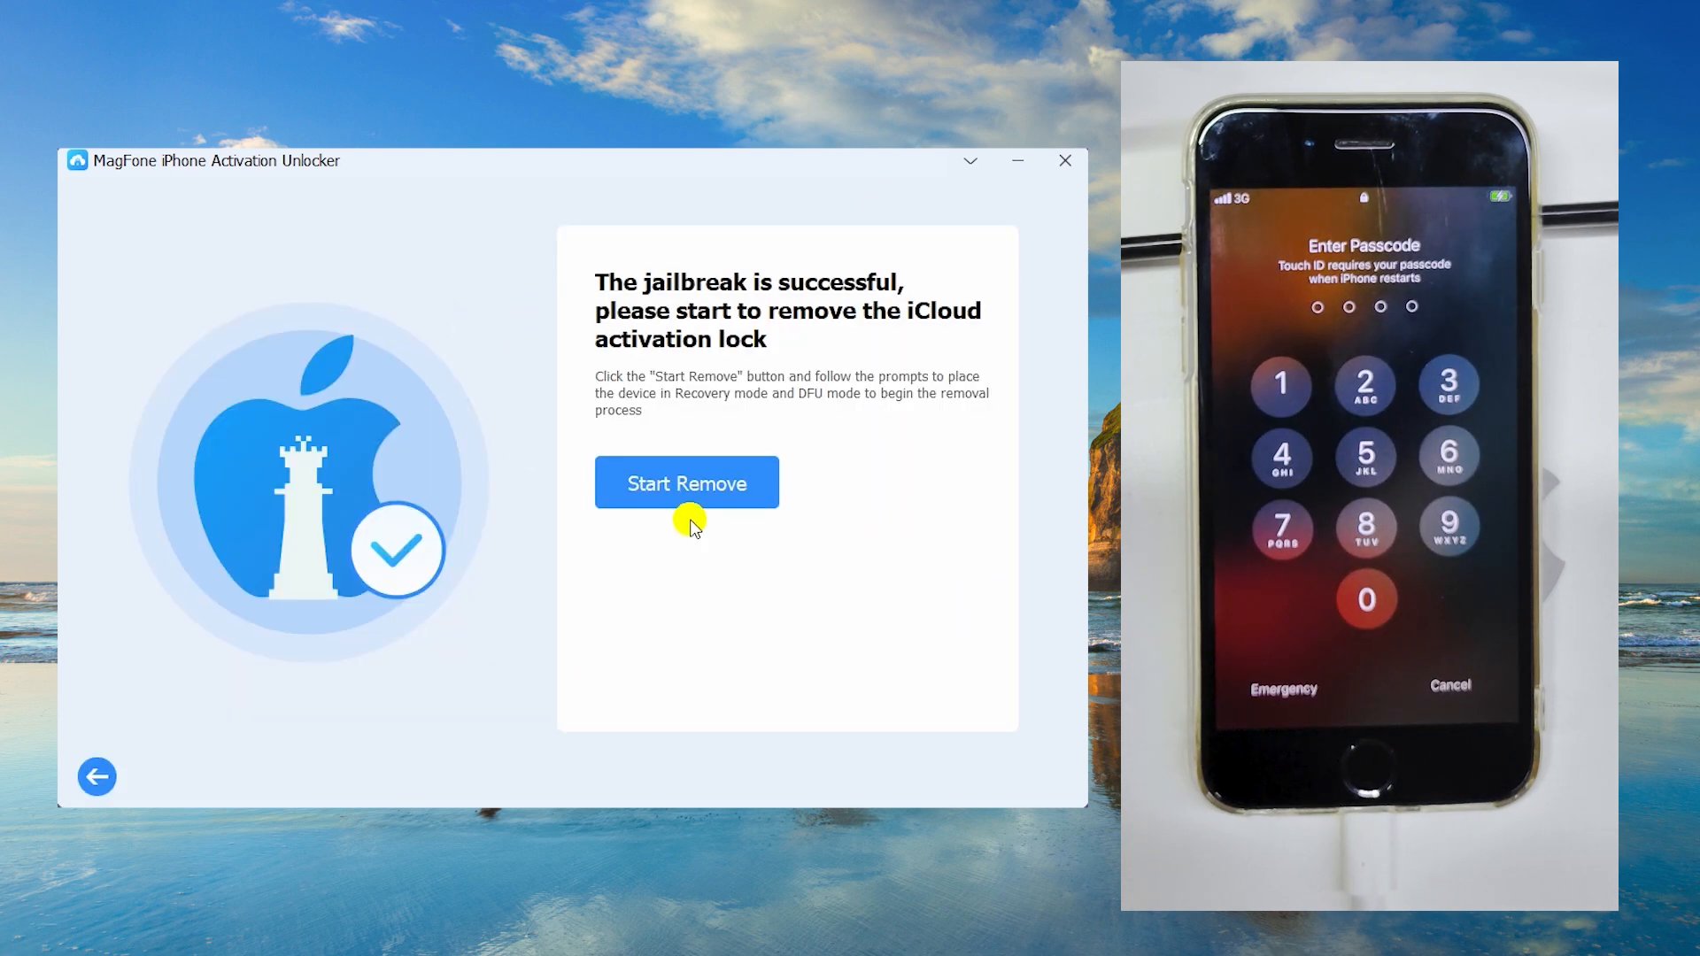
- Start Remove, sending the iPhone into recovery mode and back to the DFU steps
{"action": "left_click", "coordinate": [687, 482]}
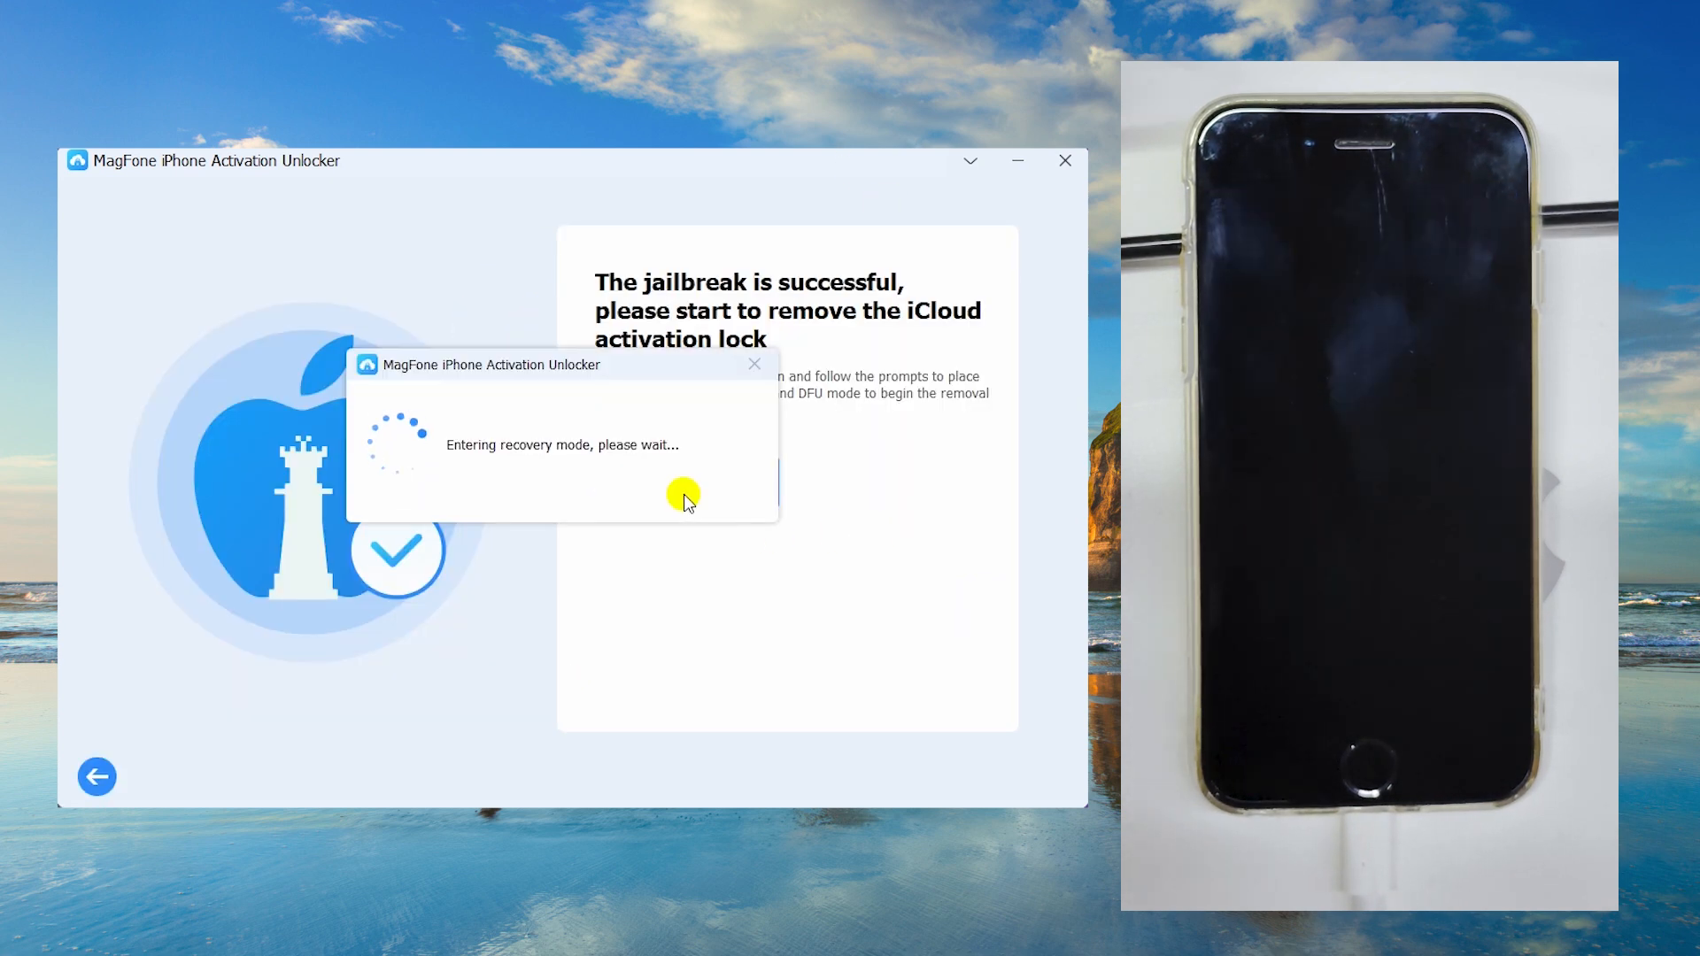
{"action": "mouse_move", "coordinate": [705, 499]}
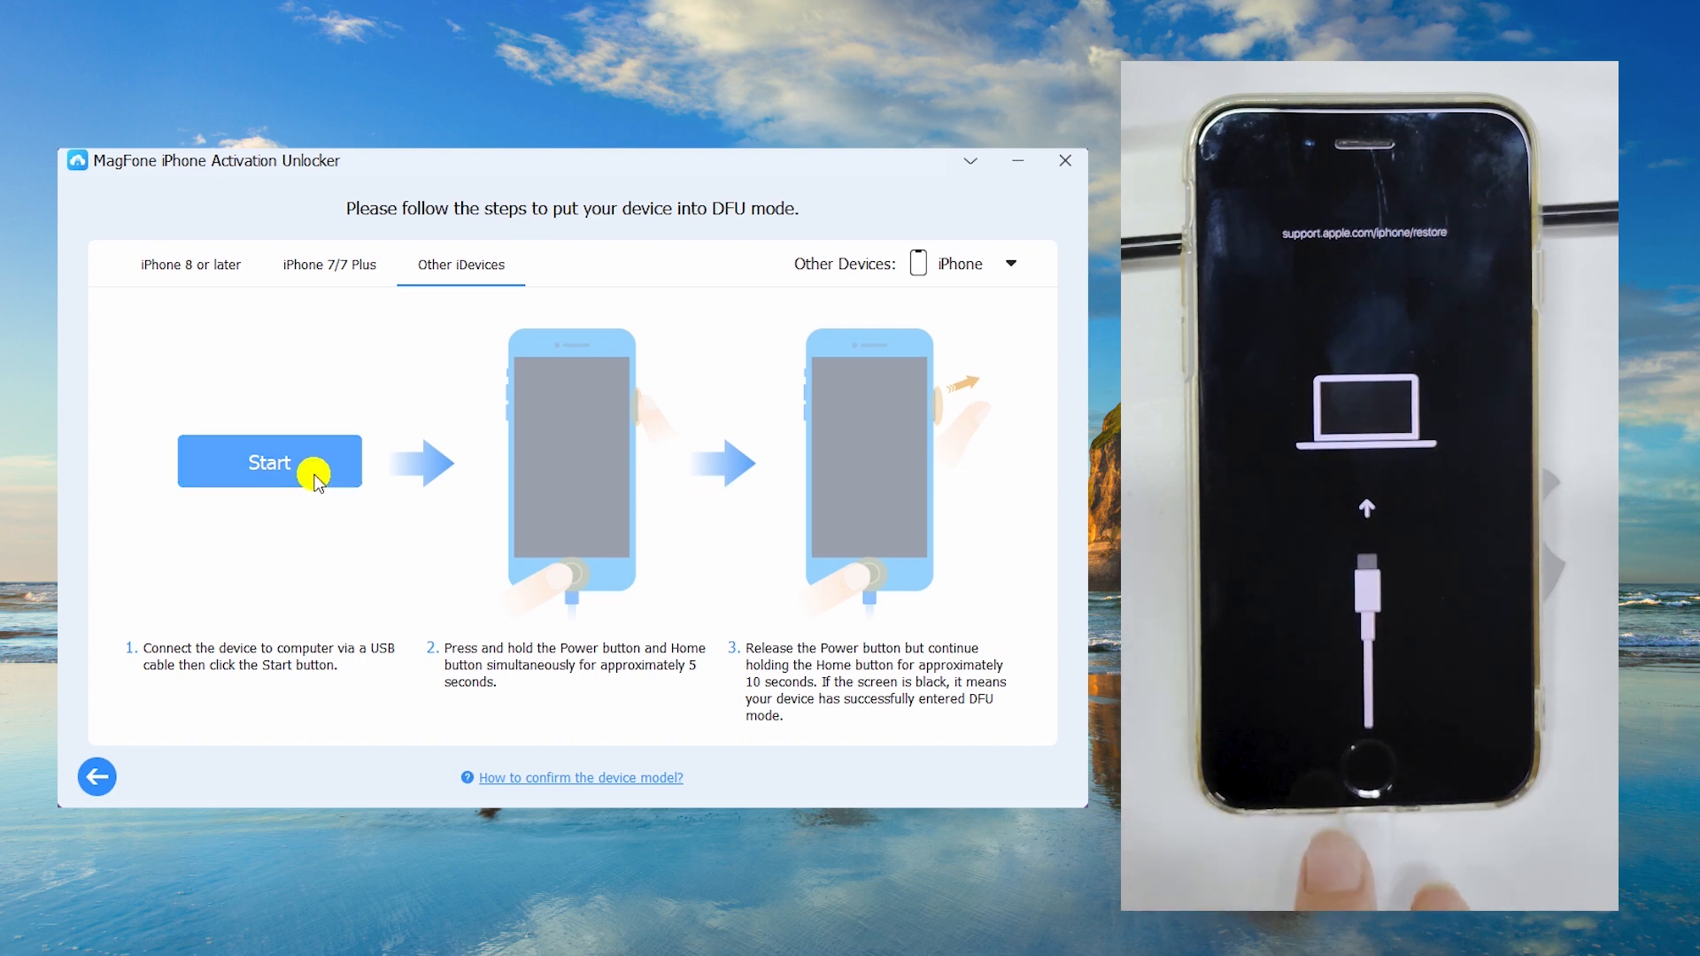
- Run the DFU countdown again through the Power/Home steps until removal progress shows 0%
{"action": "left_click", "coordinate": [270, 463]}
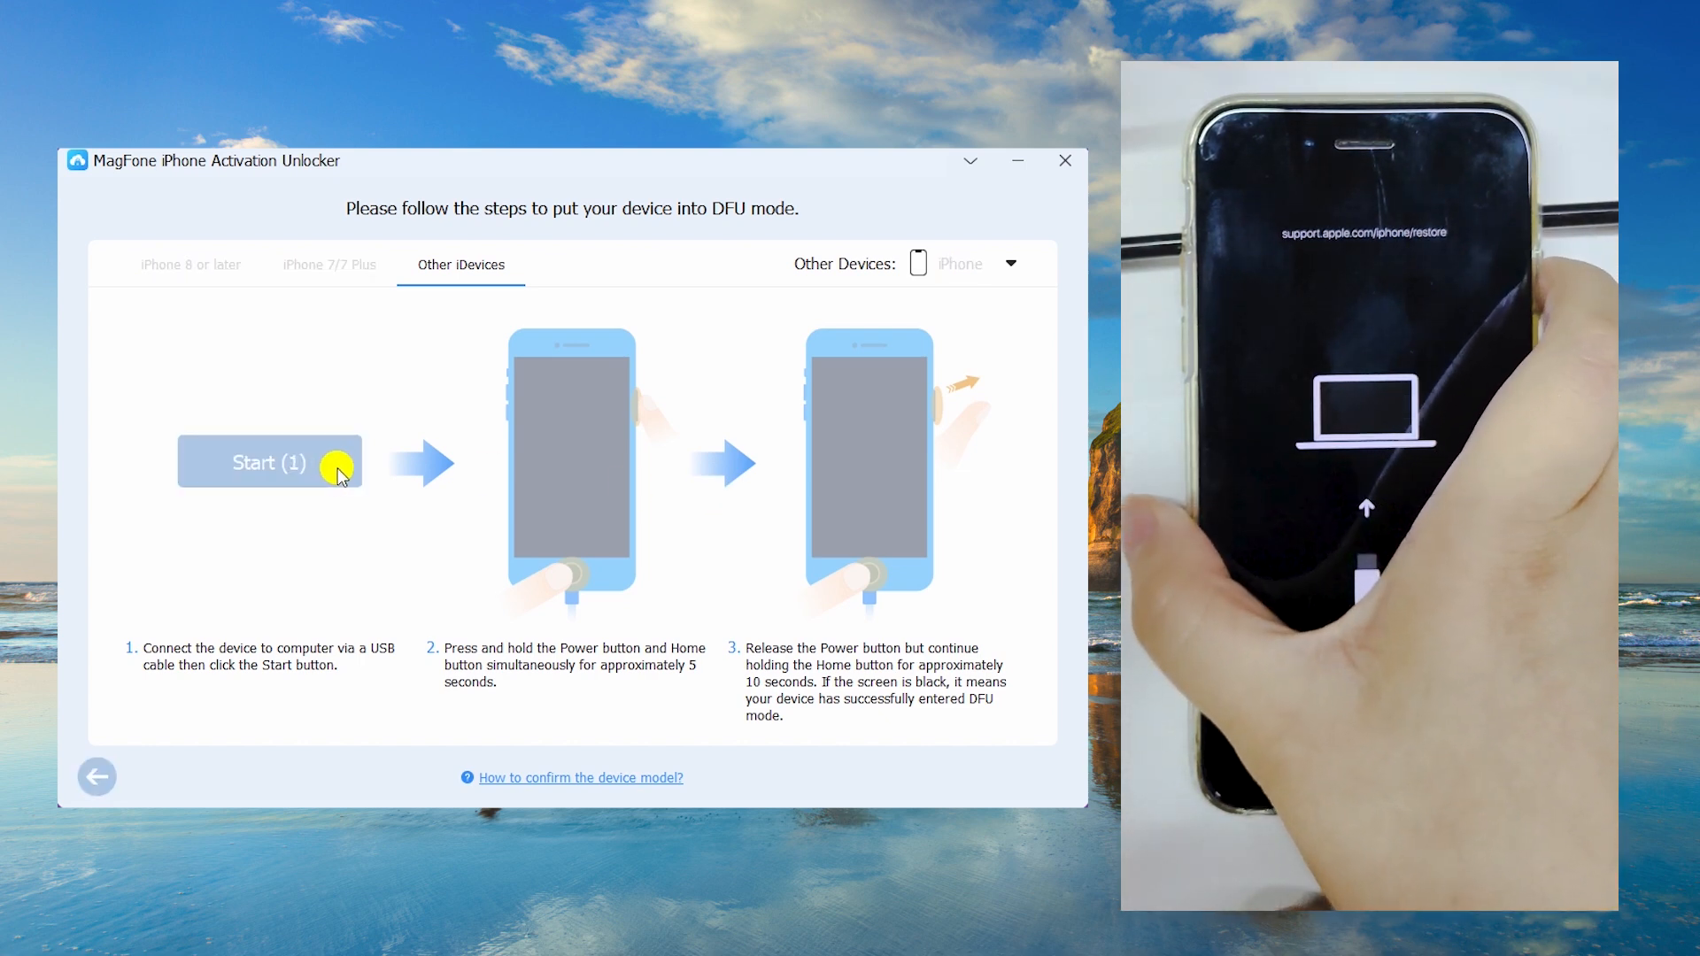
{"action": "left_click", "coordinate": [269, 462]}
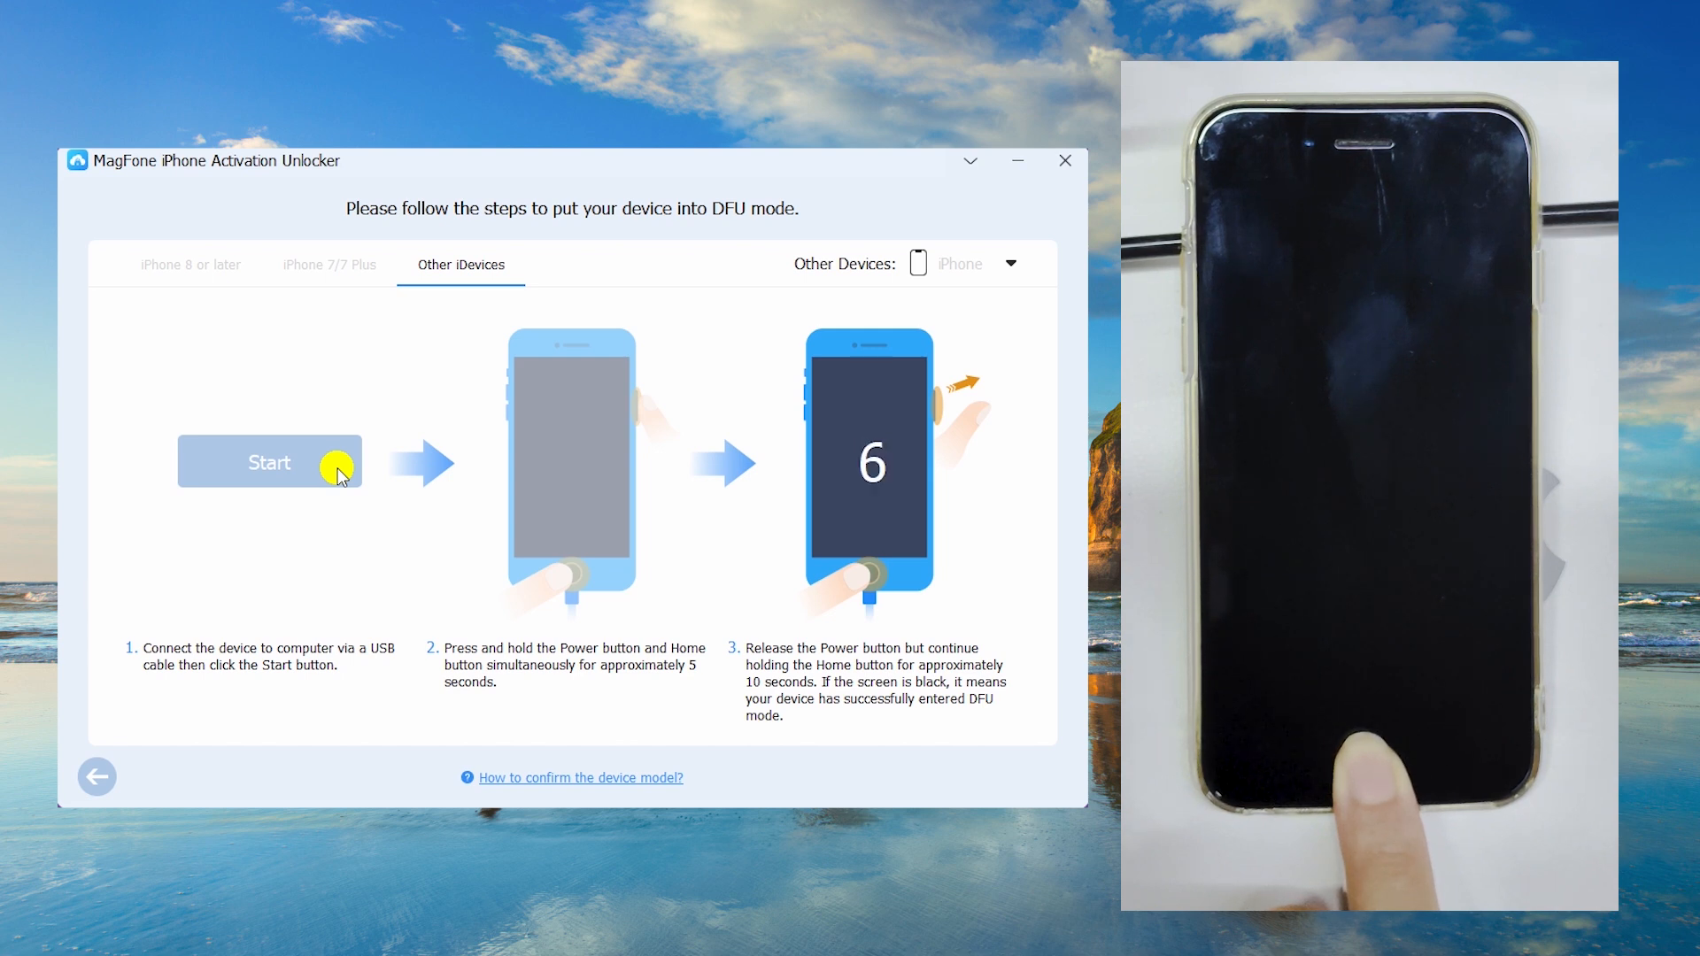
{"action": "left_click", "coordinate": [270, 462]}
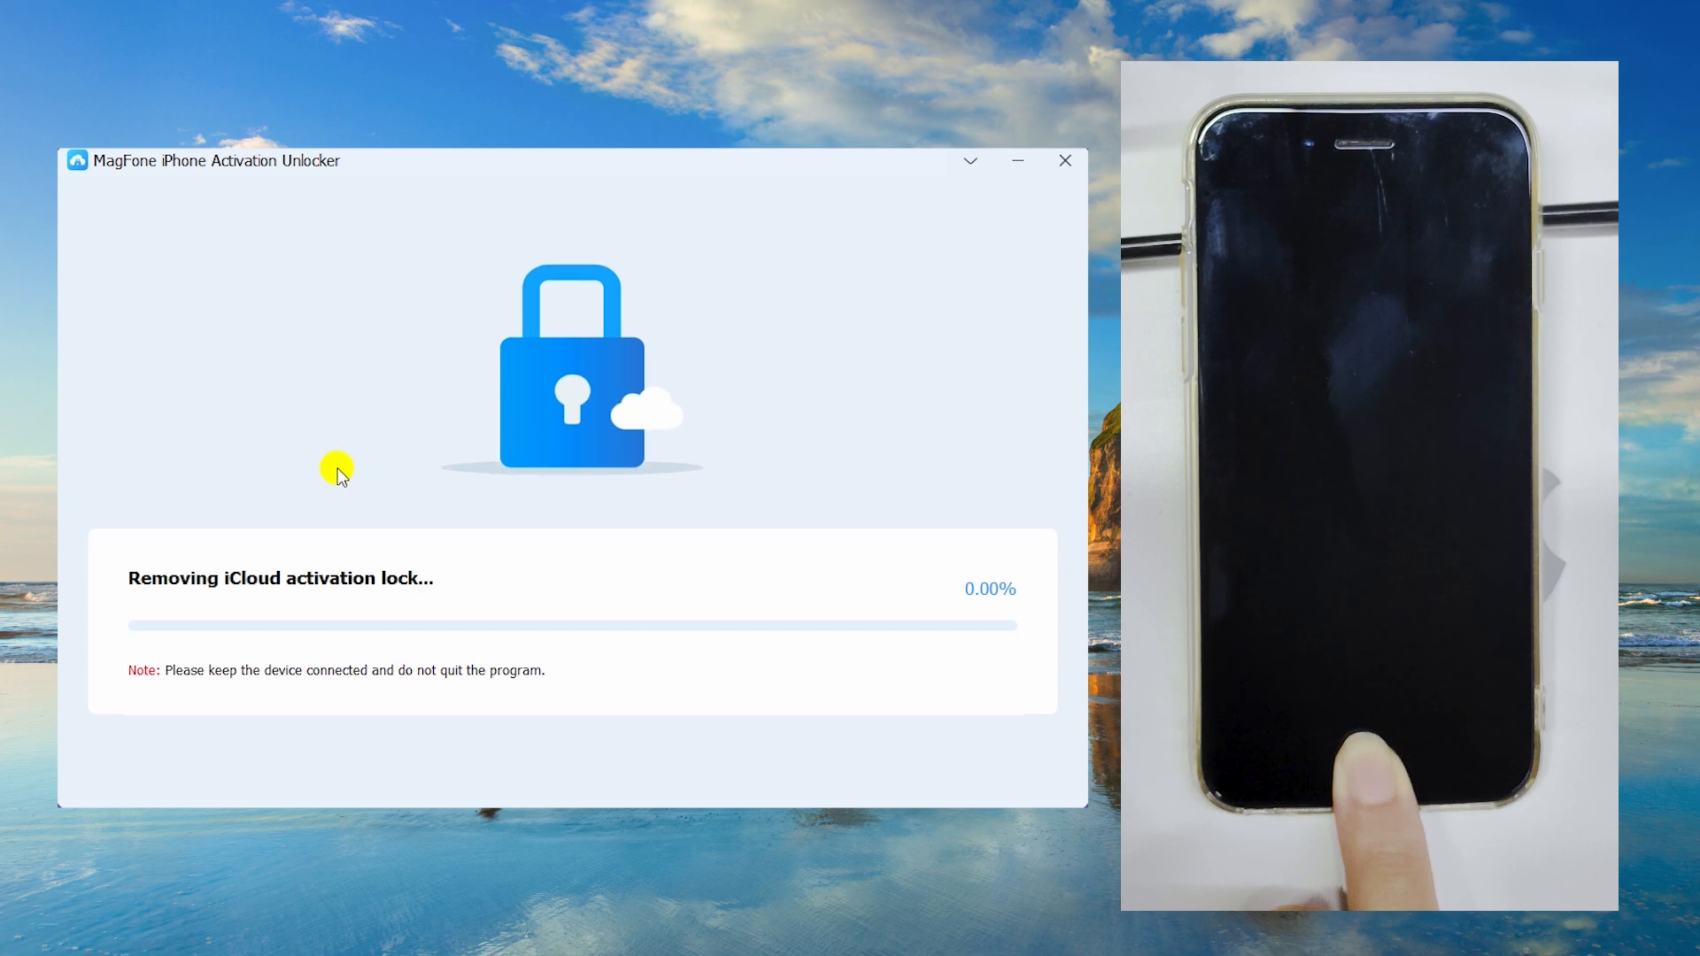